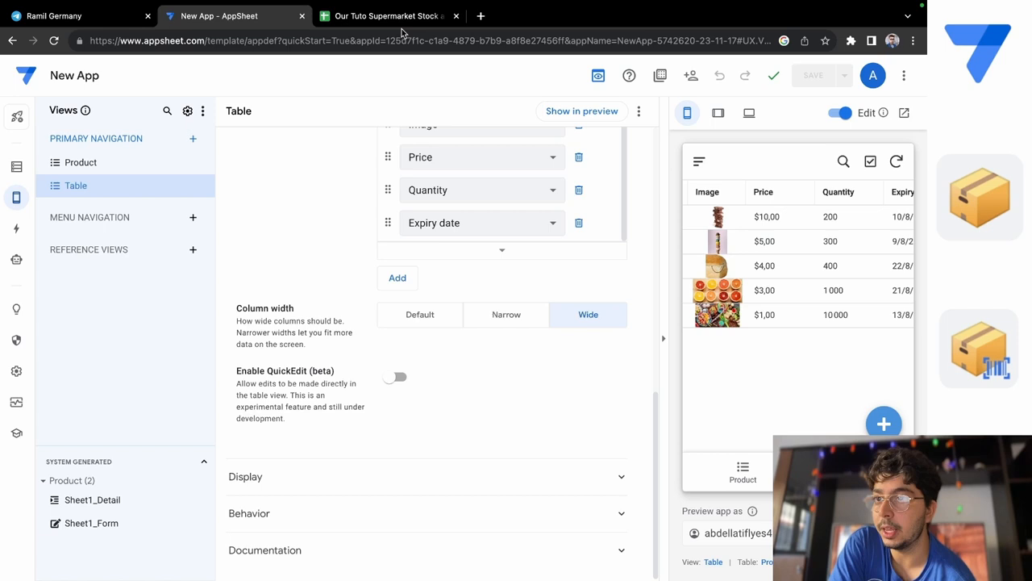
Enter price 50, quantity 50 and expiry date 06/09/2024 for the Chocolate record.
left_click(387, 15)
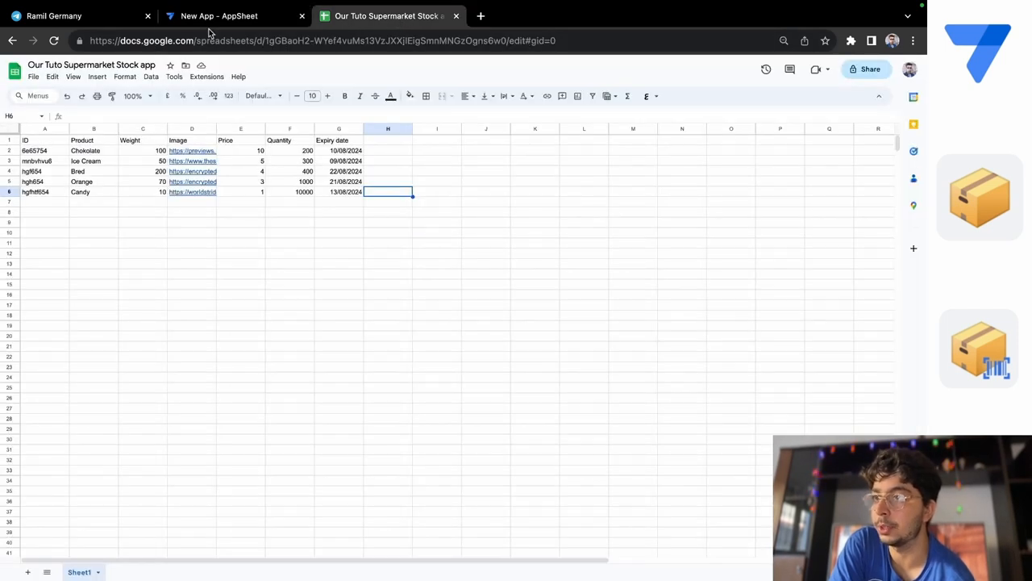
left_click(219, 15)
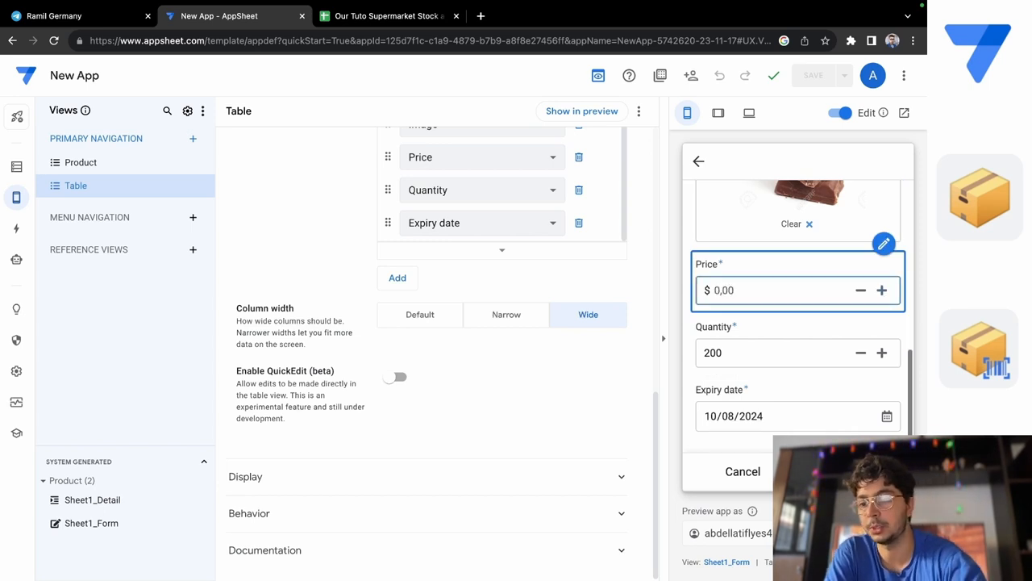
type("50")
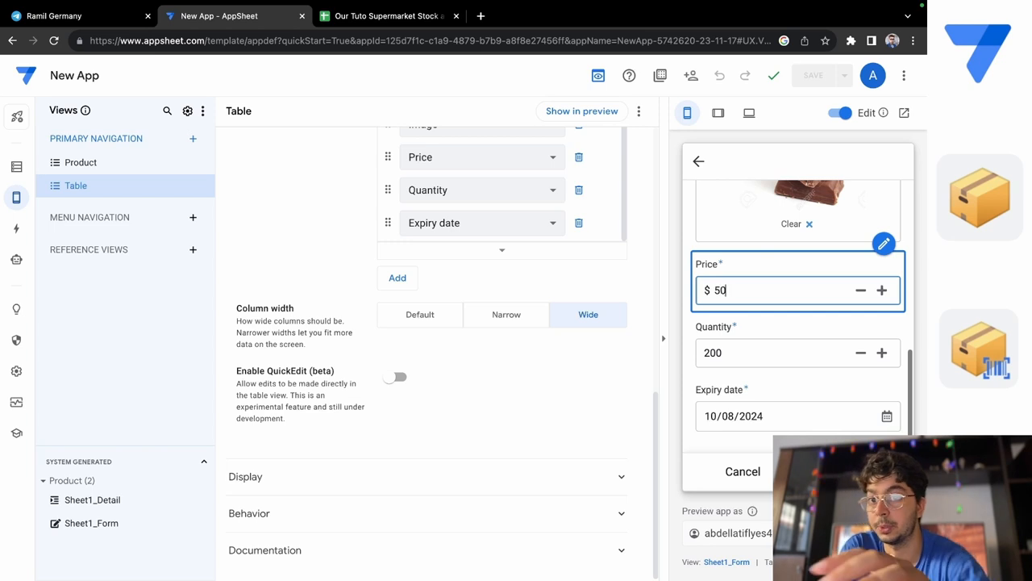
left_click(791, 353)
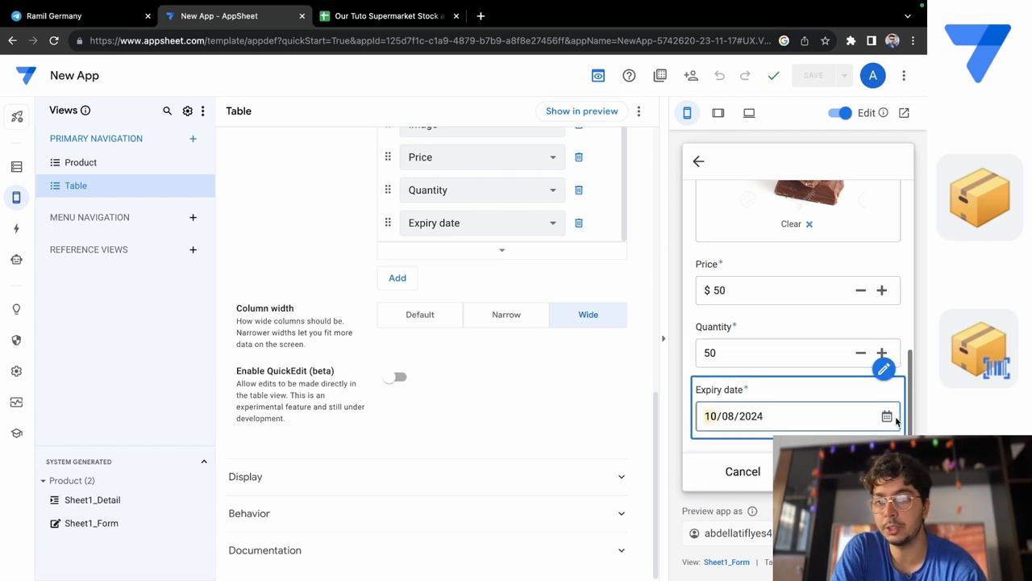
type("06/09/2024")
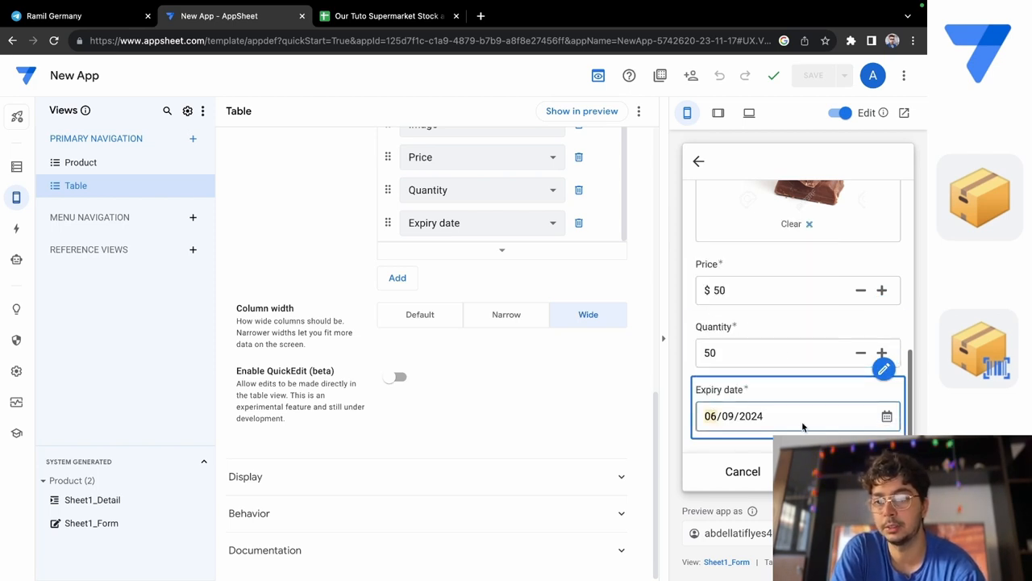